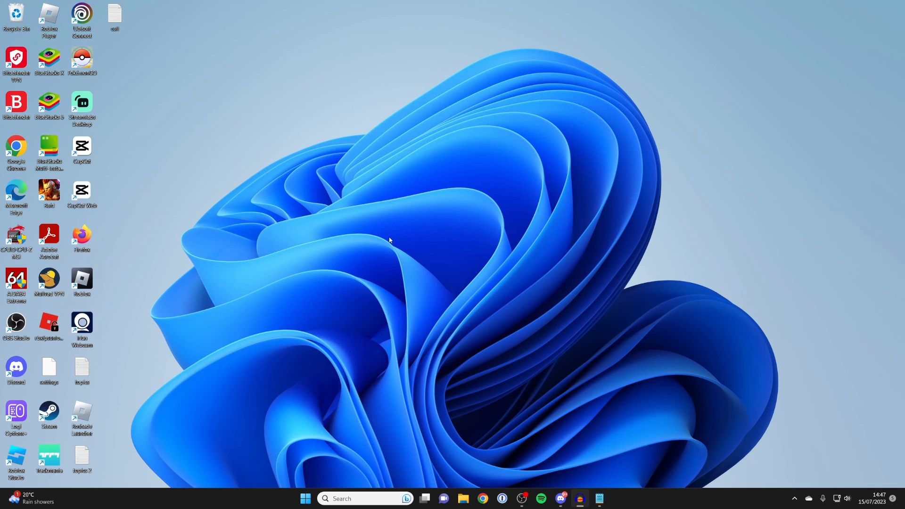
{"action": "mouse_move", "coordinate": [387, 239]}
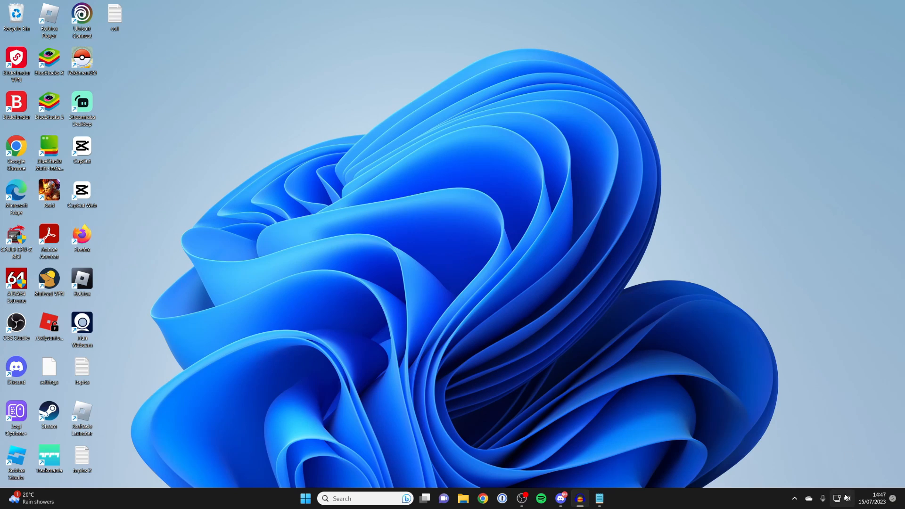
- Show the taskbar speaker icon's sound menu with troubleshooting, volume mixer and sound settings
{"action": "right_click", "coordinate": [846, 498]}
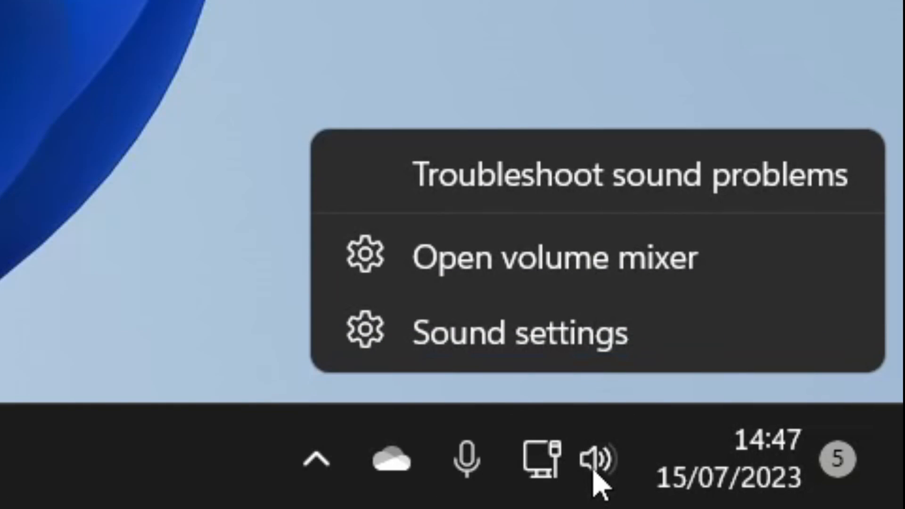
{"action": "mouse_move", "coordinate": [599, 346]}
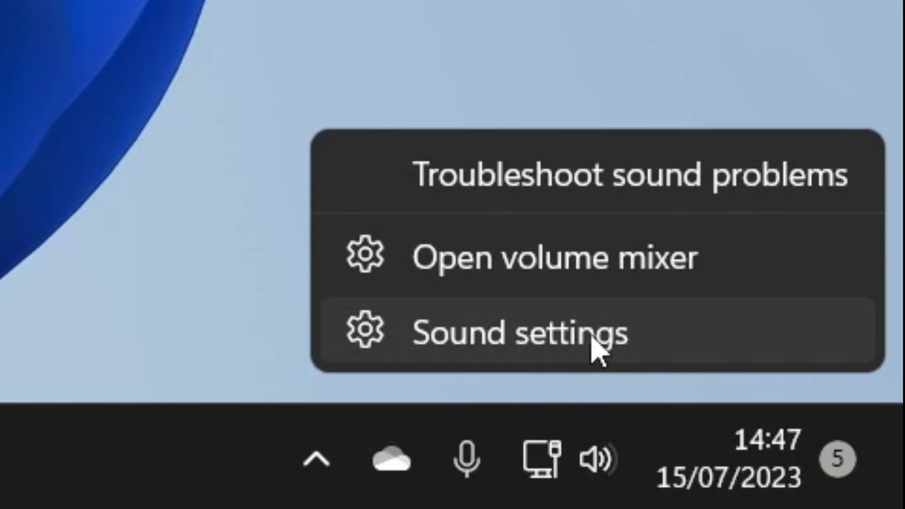
- Open Sound settings and scroll to Input, showing the USB PnP microphone at volume 74
{"action": "left_click", "coordinate": [508, 331]}
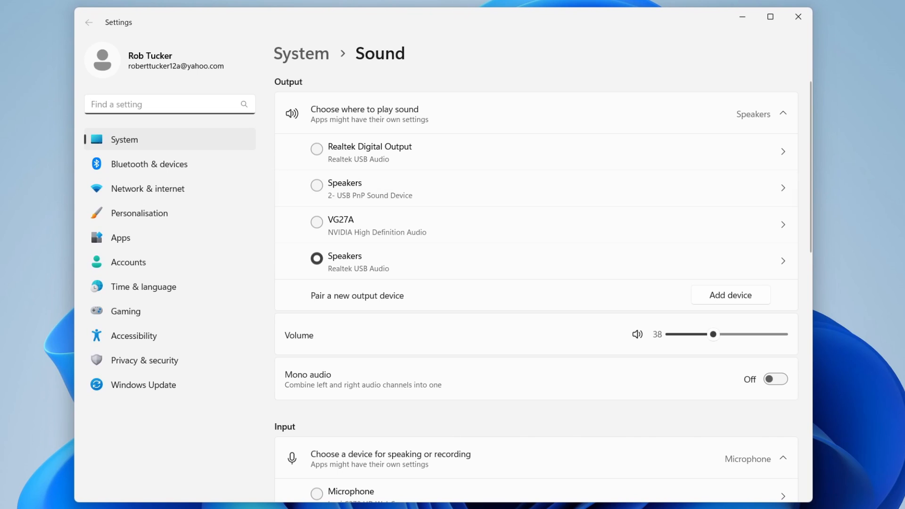
{"action": "mouse_move", "coordinate": [309, 63]}
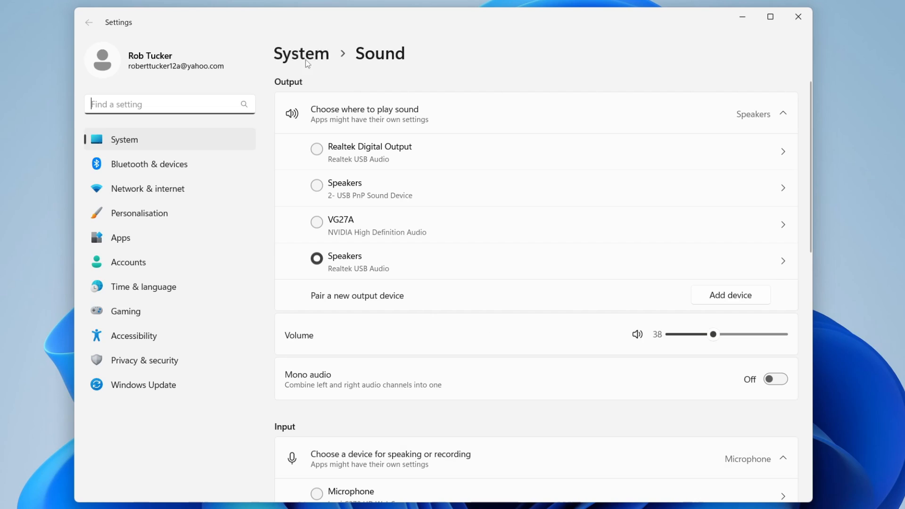
{"action": "scroll", "scroll_direction": "down", "scroll_amount": 3}
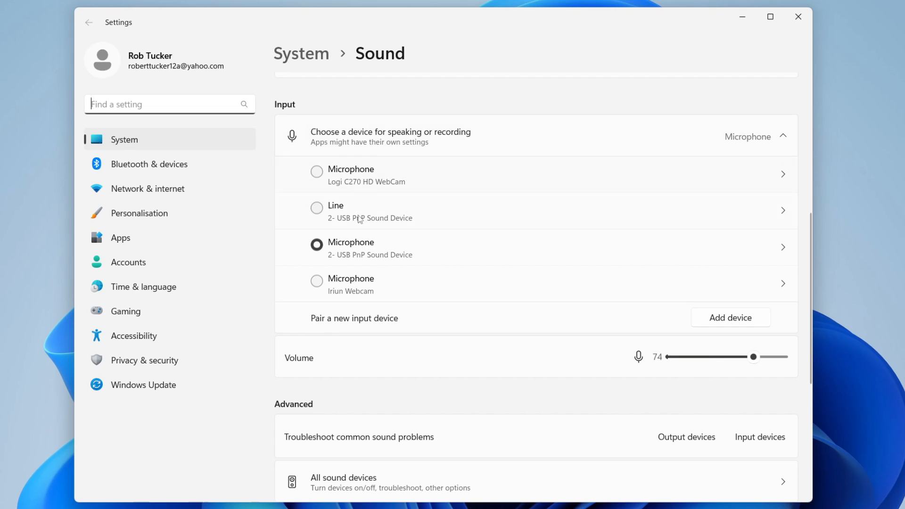
{"action": "scroll", "scroll_direction": "down", "scroll_amount": 3}
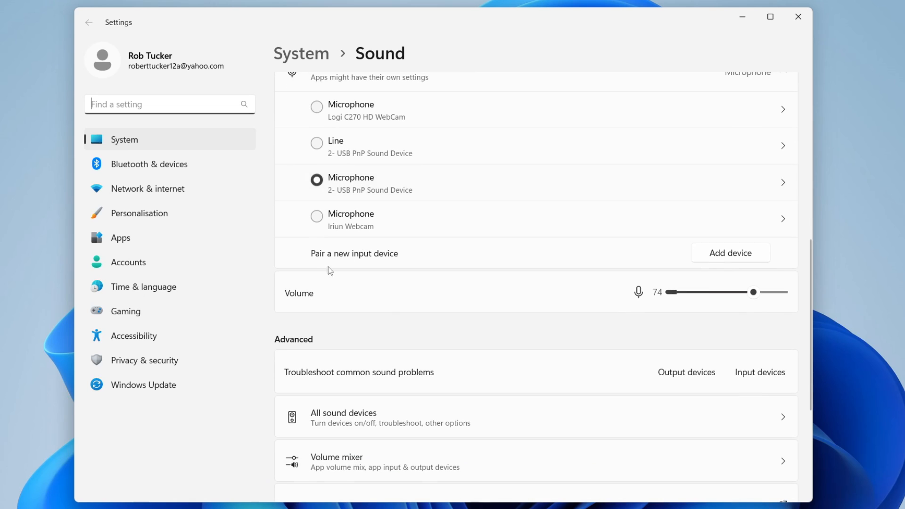
{"action": "mouse_move", "coordinate": [372, 301]}
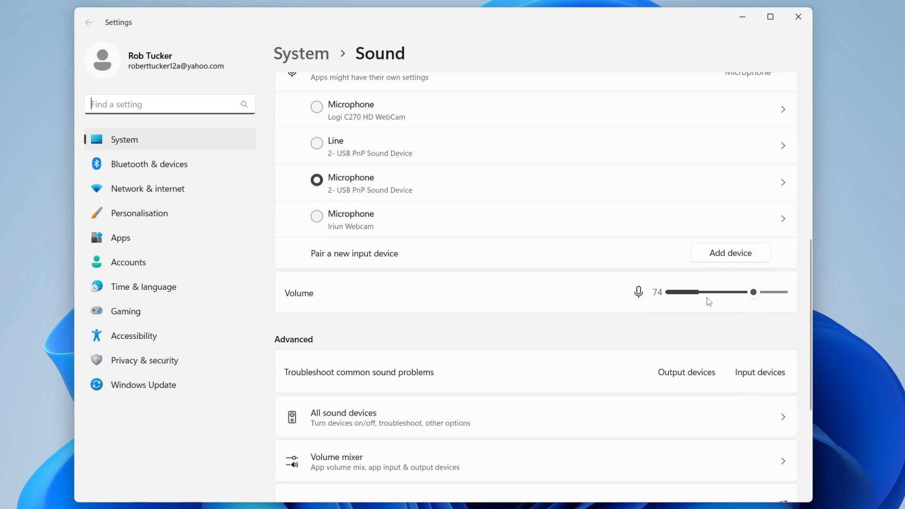
{"action": "mouse_move", "coordinate": [663, 300]}
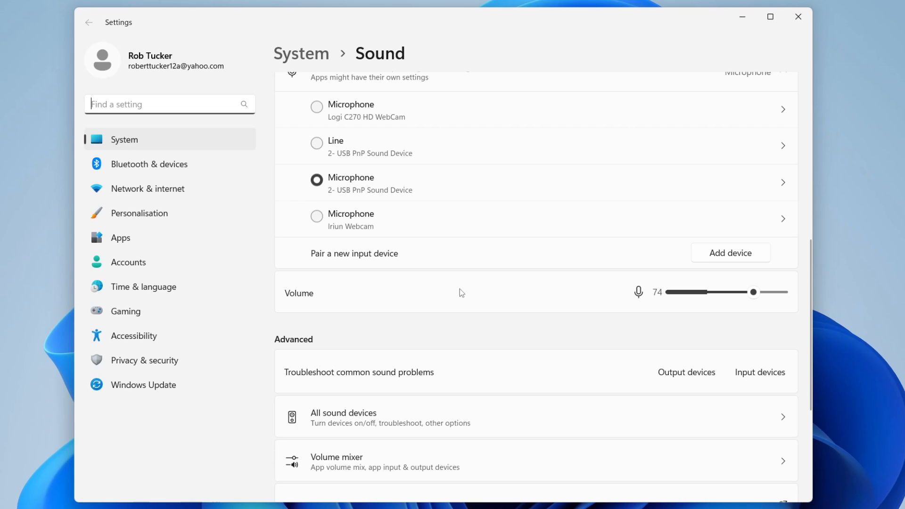
{"action": "scroll", "scroll_direction": "down", "scroll_amount": 3}
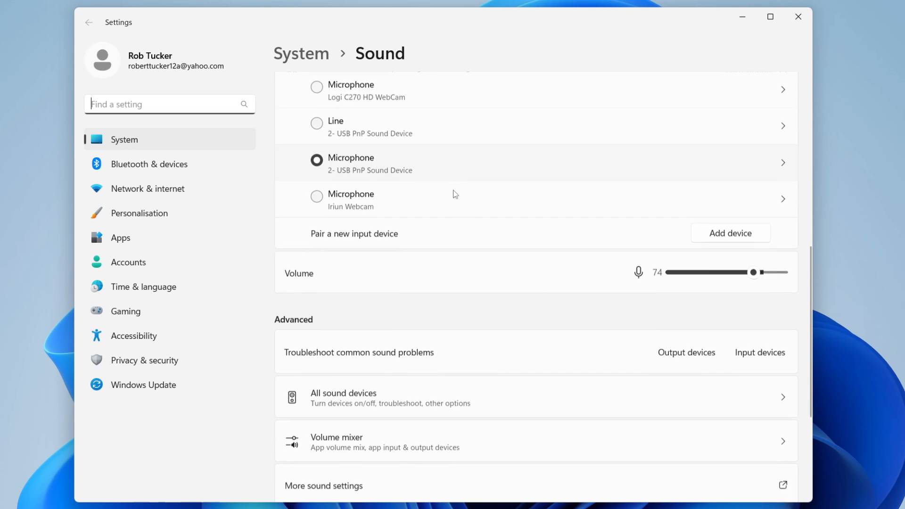
{"action": "scroll", "scroll_direction": "down", "scroll_amount": 3}
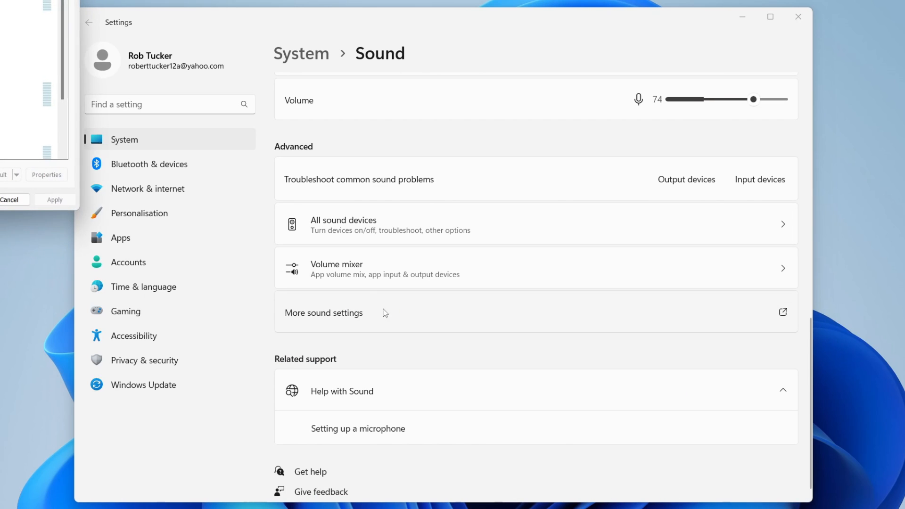
- List recording devices in the classic Sound dialog and open the default USB PnP microphone's menu
{"action": "left_click", "coordinate": [323, 313]}
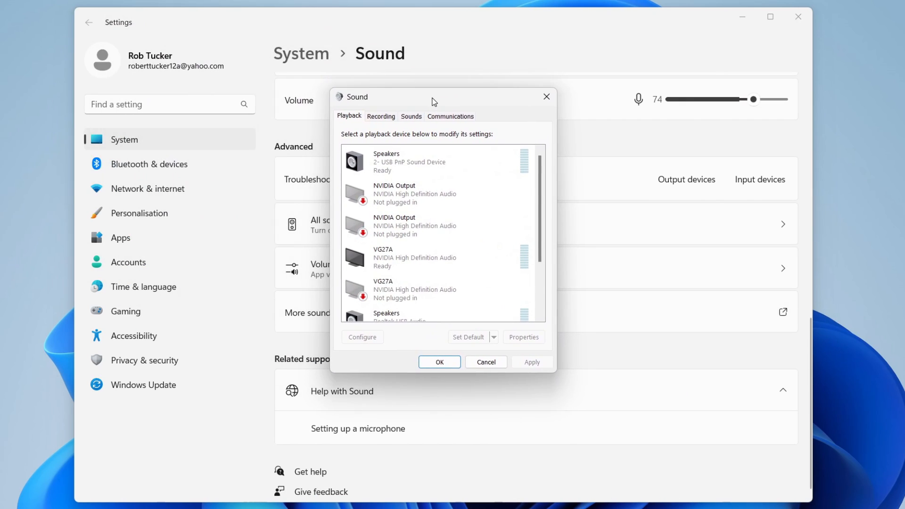
{"action": "left_click", "coordinate": [381, 116]}
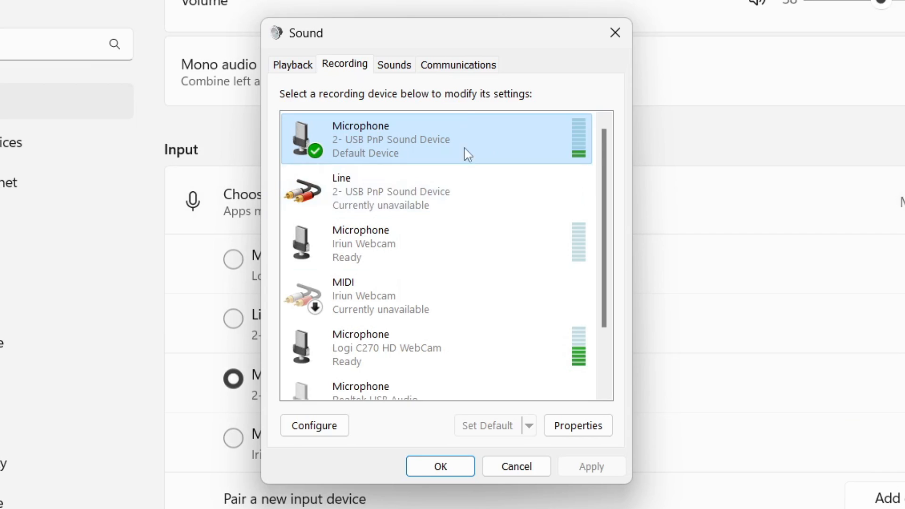
{"action": "mouse_move", "coordinate": [411, 259]}
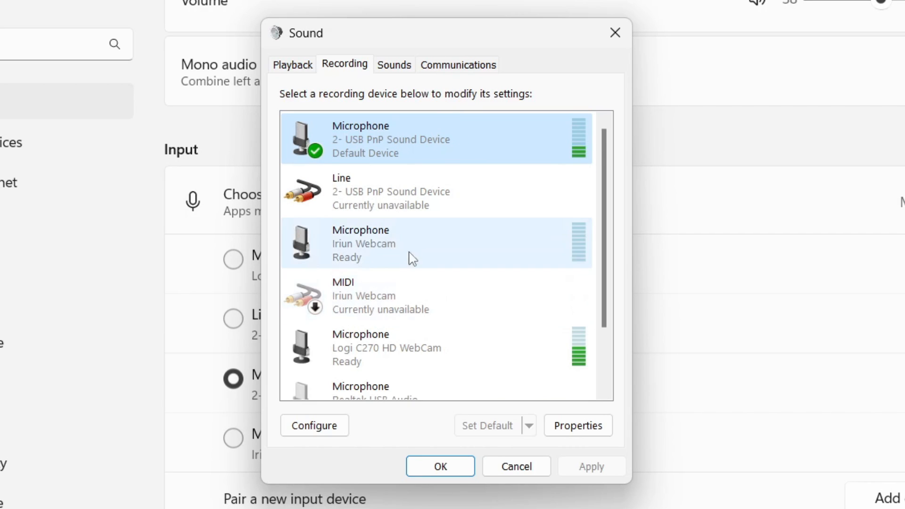
{"action": "right_click", "coordinate": [357, 242]}
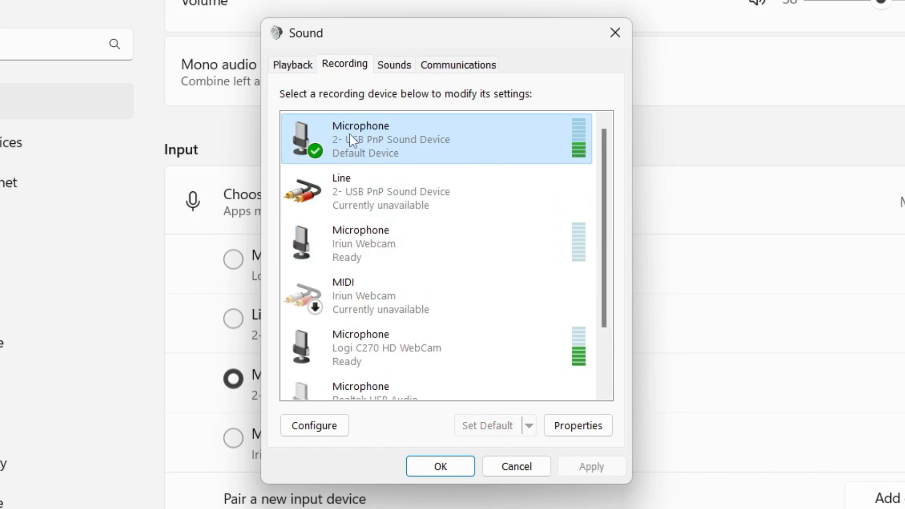
{"action": "right_click", "coordinate": [361, 138]}
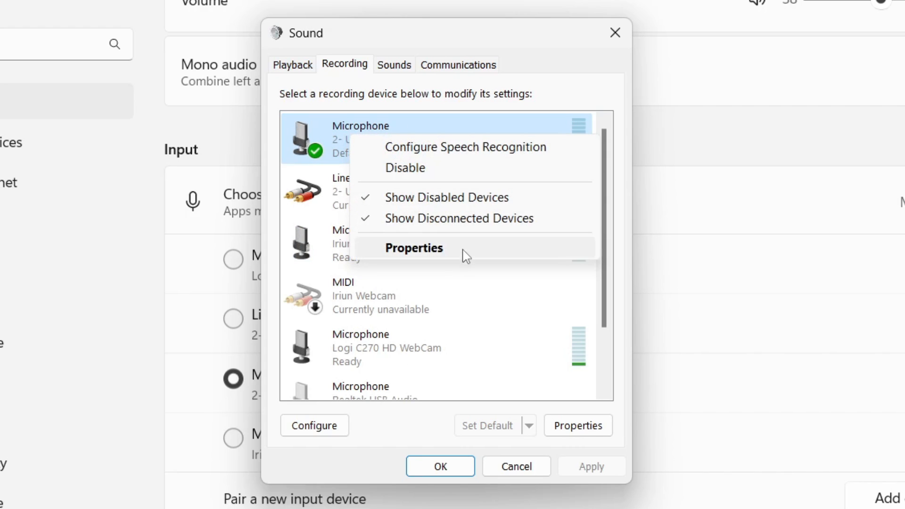
- Enable both Exclusive Mode options in Microphone Properties' Advanced tab, then close the dialog
{"action": "left_click", "coordinate": [413, 247]}
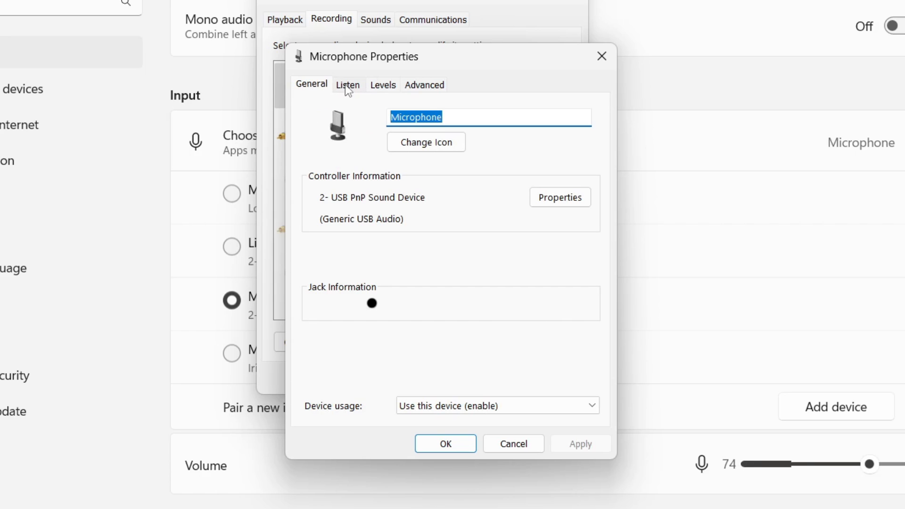
{"action": "left_click", "coordinate": [423, 84]}
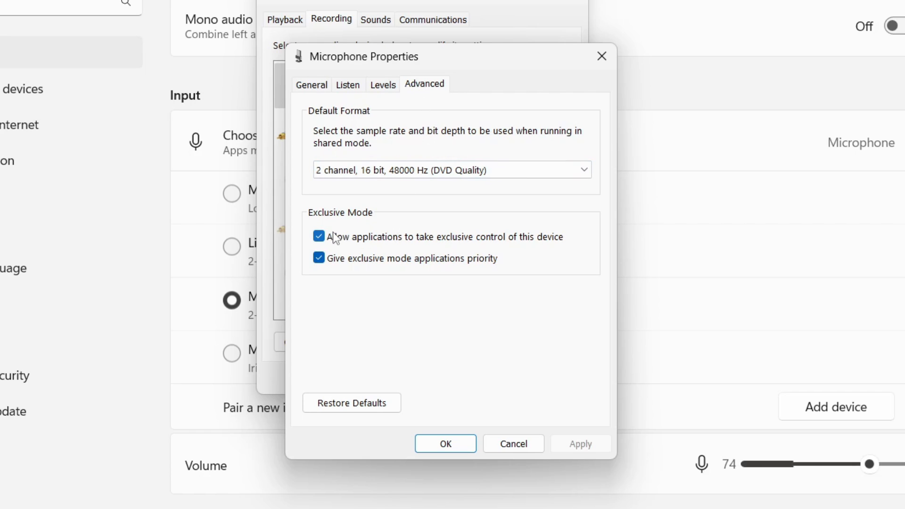
{"action": "mouse_move", "coordinate": [327, 239]}
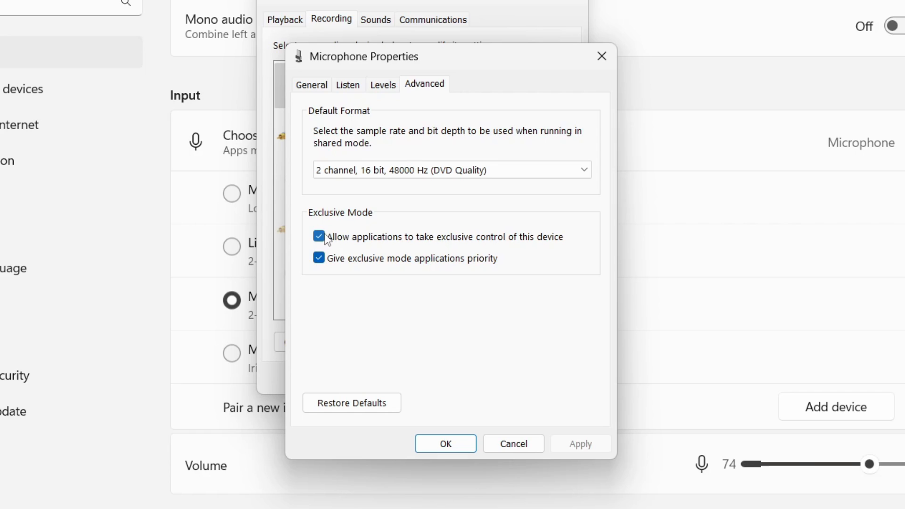
{"action": "mouse_move", "coordinate": [321, 249]}
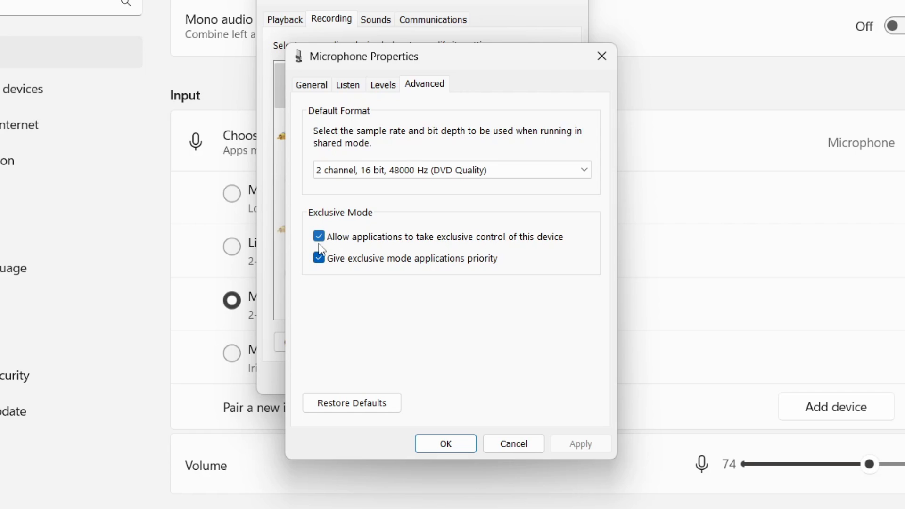
{"action": "mouse_move", "coordinate": [495, 265]}
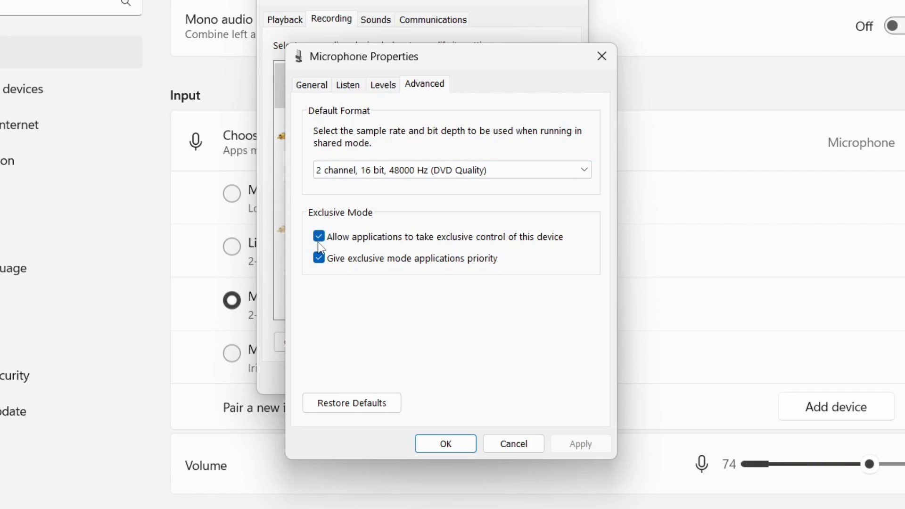
{"action": "left_click", "coordinate": [319, 236]}
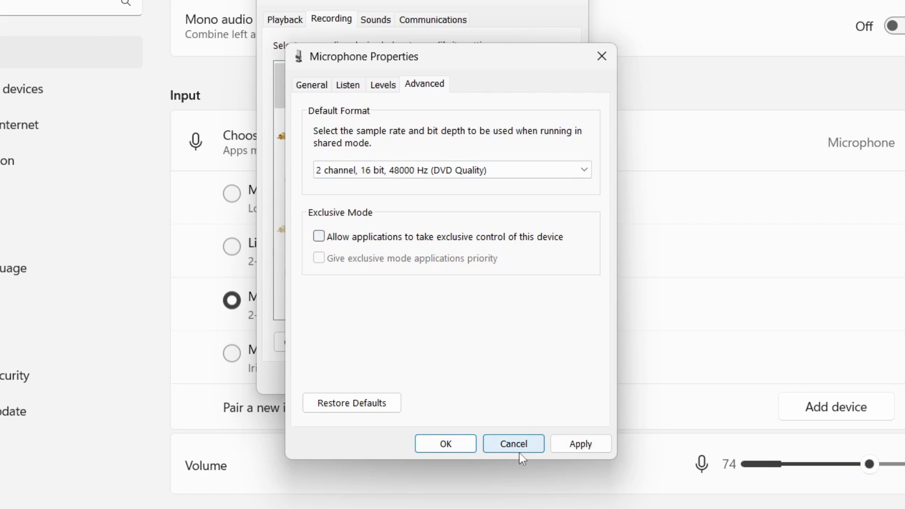
{"action": "left_click", "coordinate": [319, 236]}
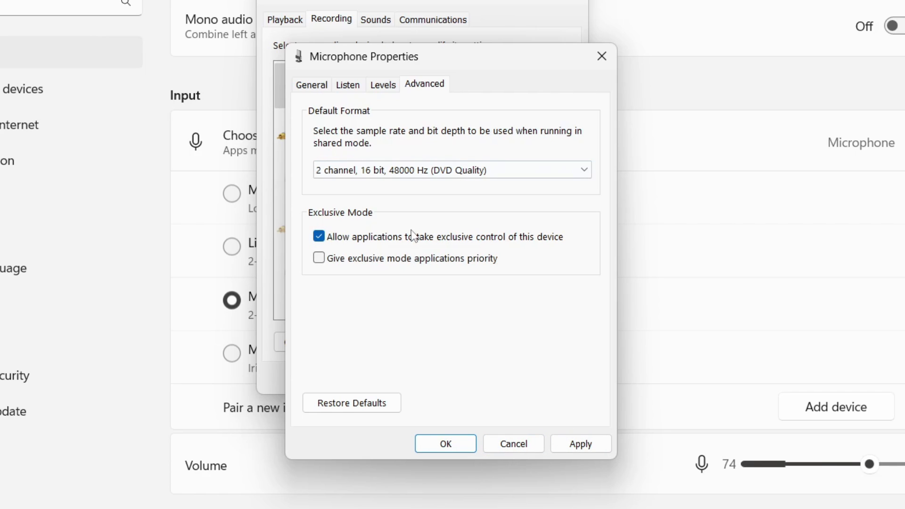
{"action": "left_click", "coordinate": [319, 258]}
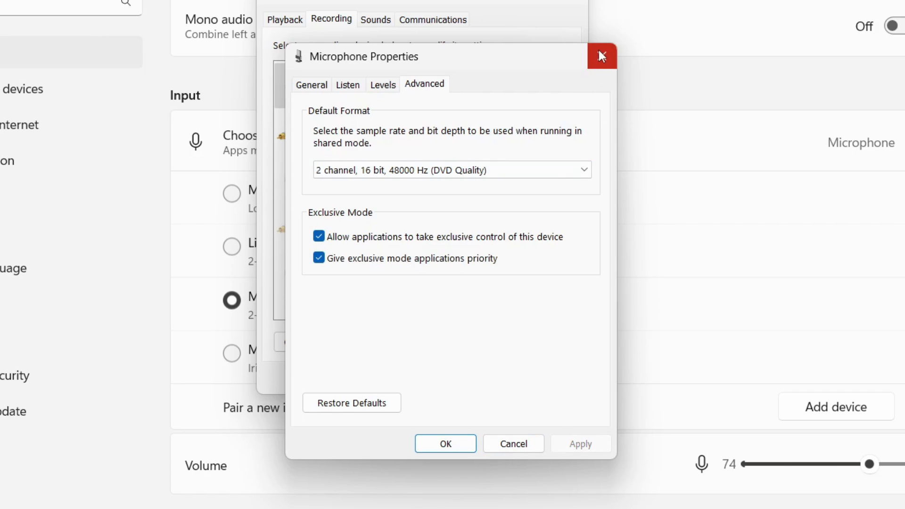
{"action": "left_click", "coordinate": [602, 56]}
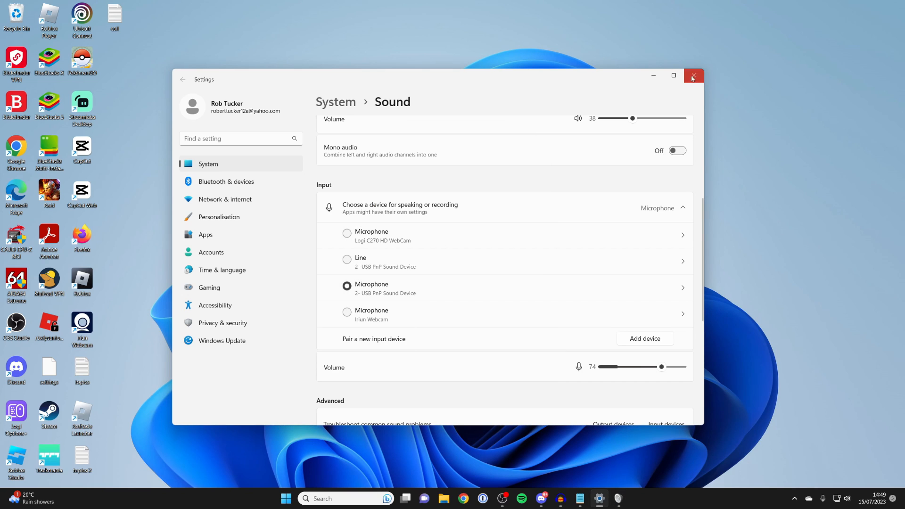
- Close the Settings window to return to the desktop
{"action": "left_click", "coordinate": [693, 76]}
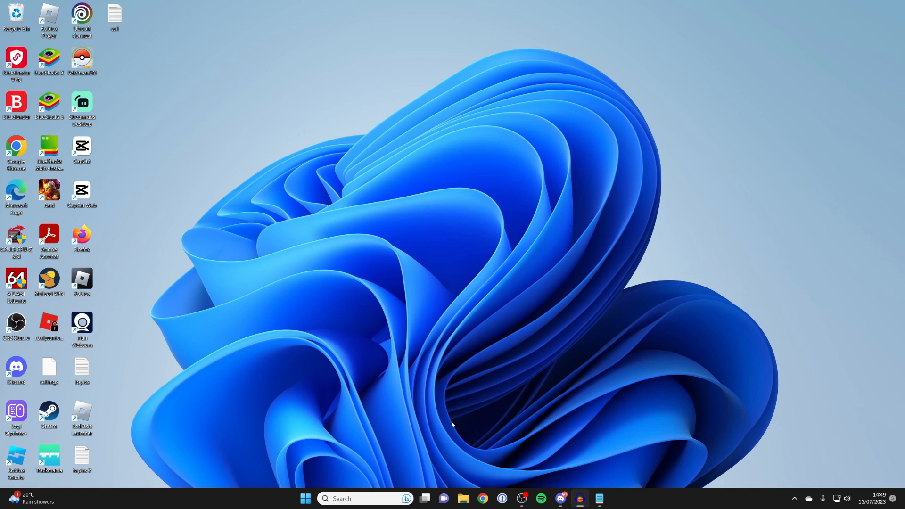
{"action": "mouse_move", "coordinate": [396, 316]}
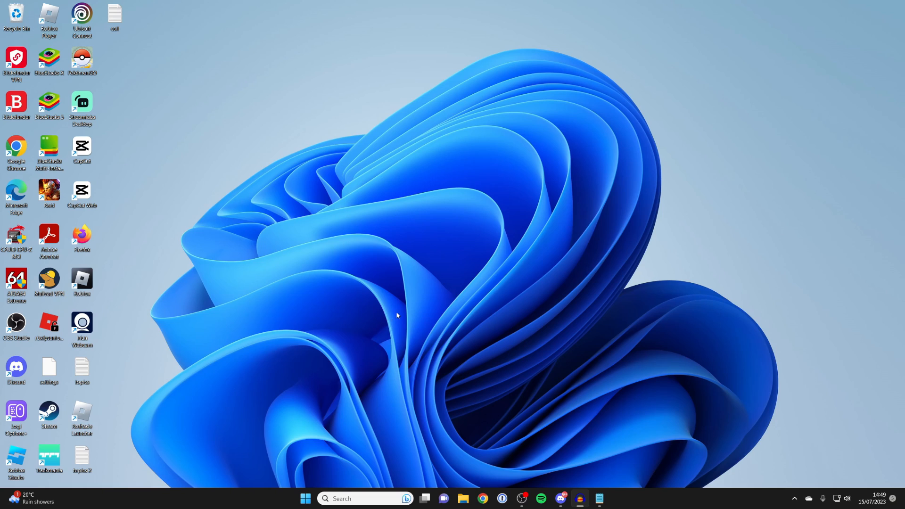
{"action": "mouse_move", "coordinate": [390, 289]}
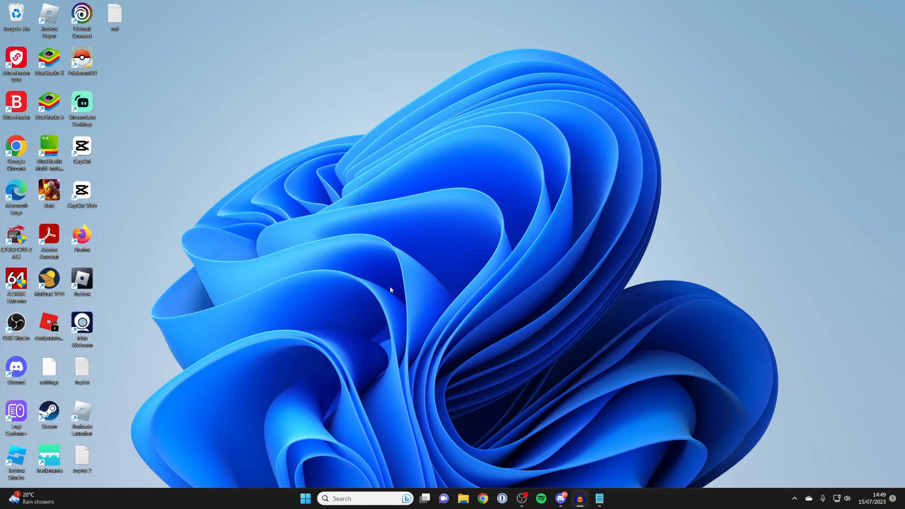
{"action": "mouse_move", "coordinate": [427, 304]}
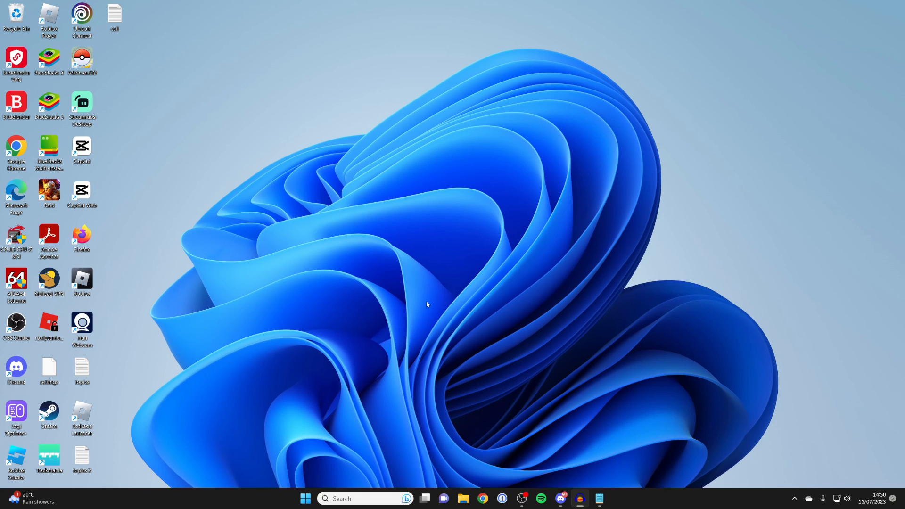
{"action": "mouse_move", "coordinate": [556, 489]}
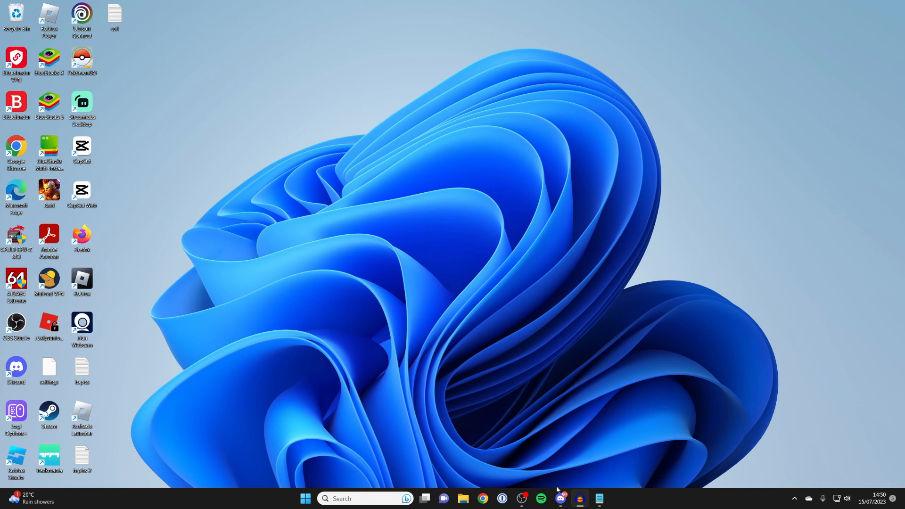
- Open Discord's User Settings at the Voice & Video page
{"action": "left_click", "coordinate": [559, 498]}
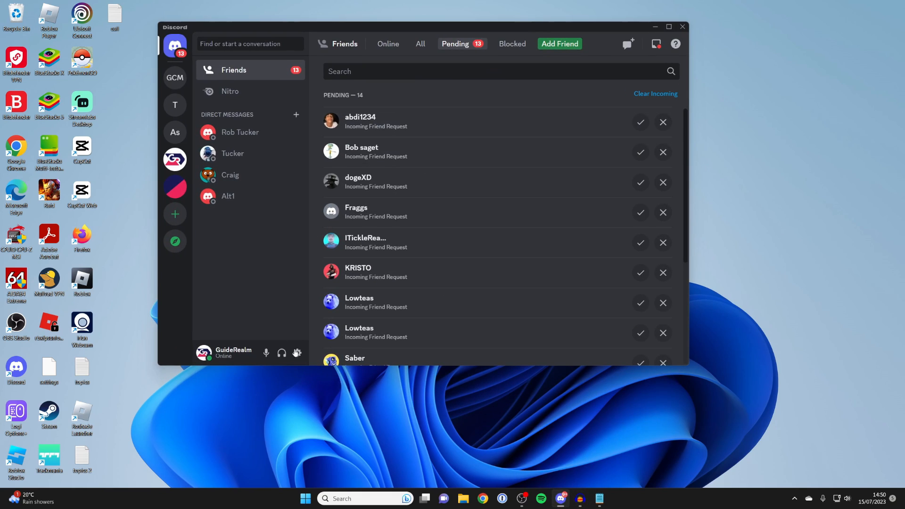
{"action": "left_click", "coordinate": [298, 352]}
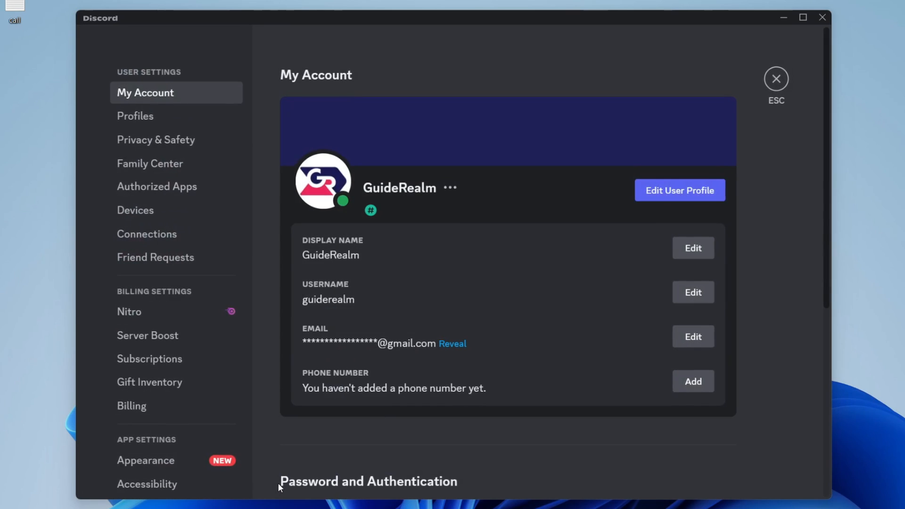
{"action": "scroll", "scroll_direction": "down", "scroll_amount": 3}
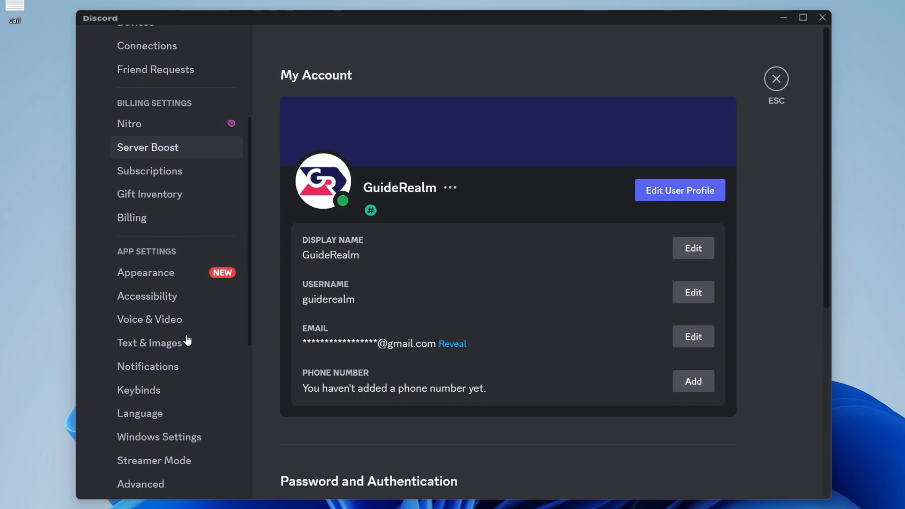
{"action": "left_click", "coordinate": [149, 318]}
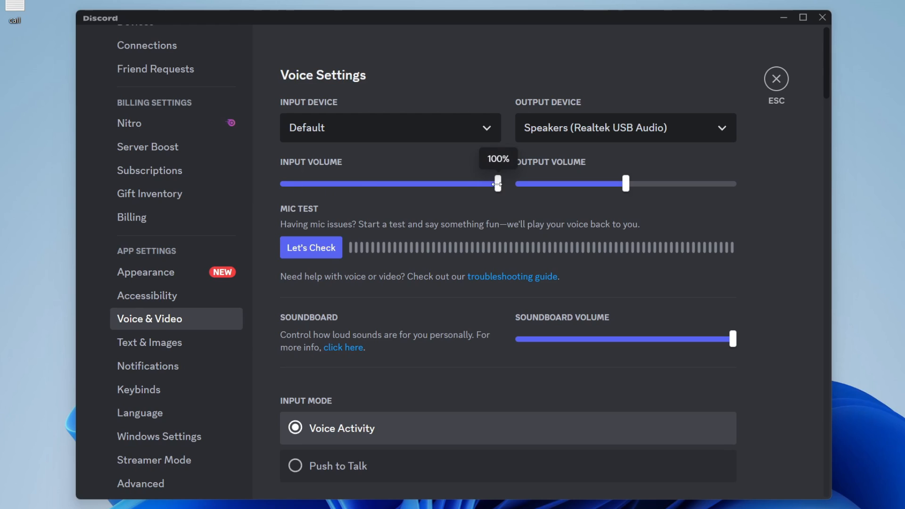
- Set Discord's input volume to 100% and keep Default as the input device
{"action": "left_click_drag", "start_coordinate": [496, 184], "coordinate": [373, 183]}
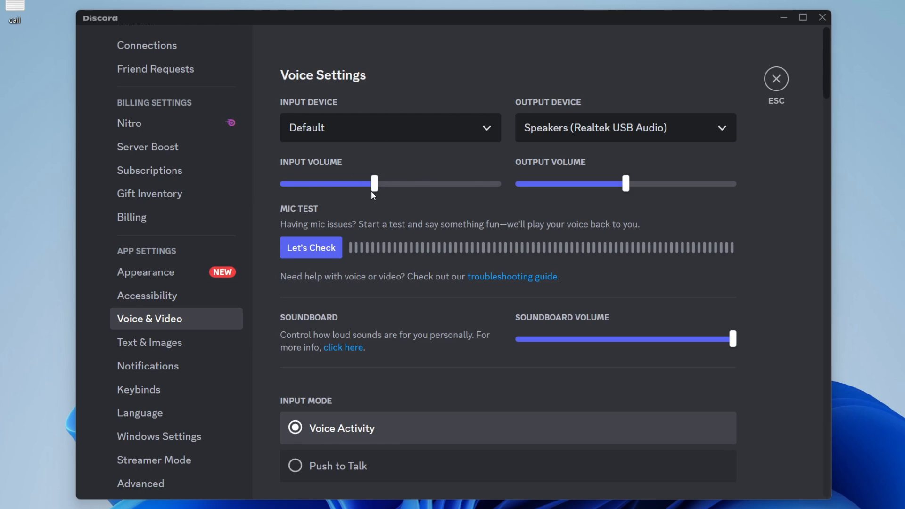
{"action": "left_click_drag", "start_coordinate": [374, 183], "coordinate": [498, 183]}
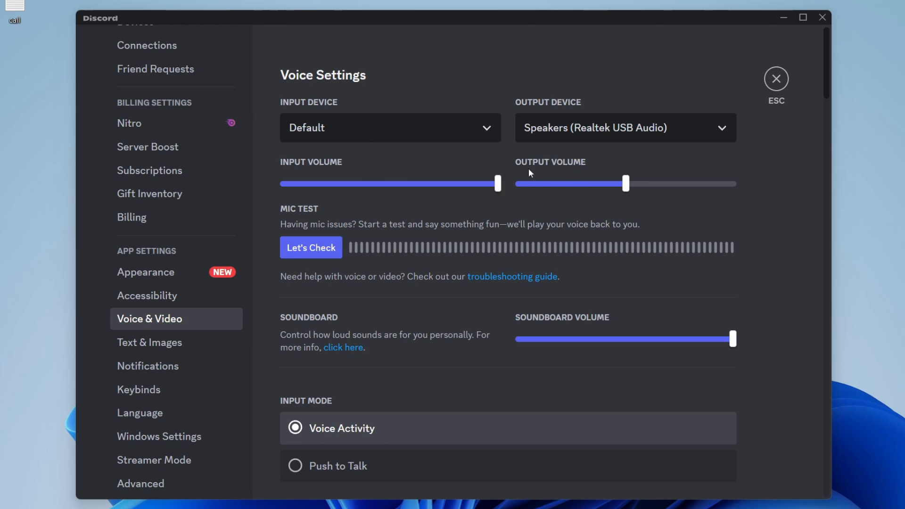
{"action": "mouse_move", "coordinate": [524, 187]}
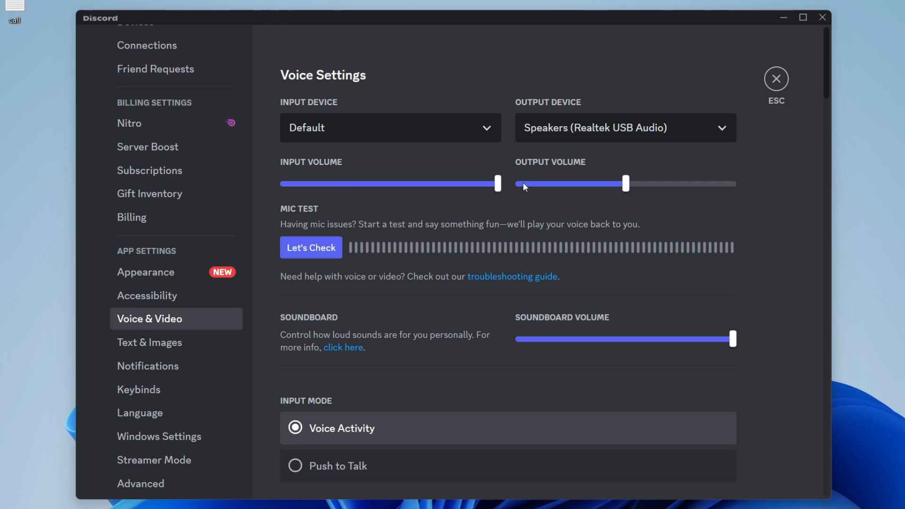
{"action": "mouse_move", "coordinate": [436, 170]}
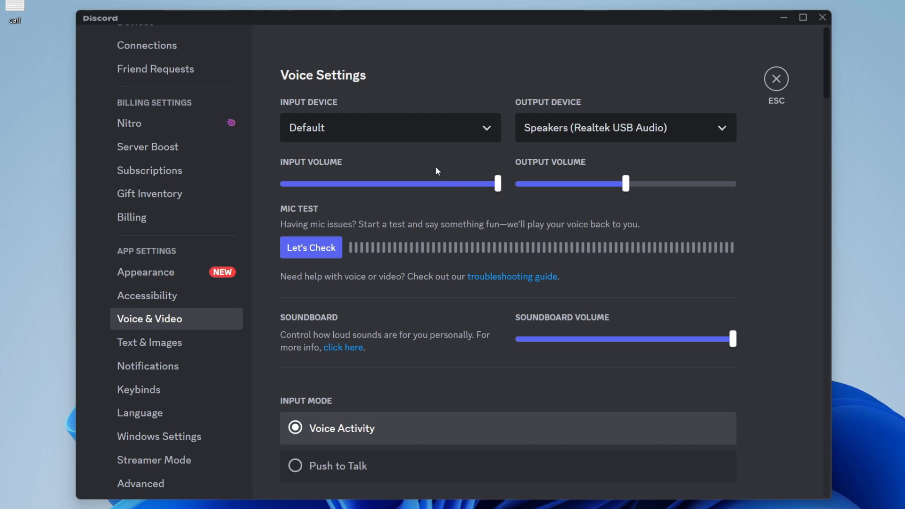
{"action": "left_click", "coordinate": [390, 128]}
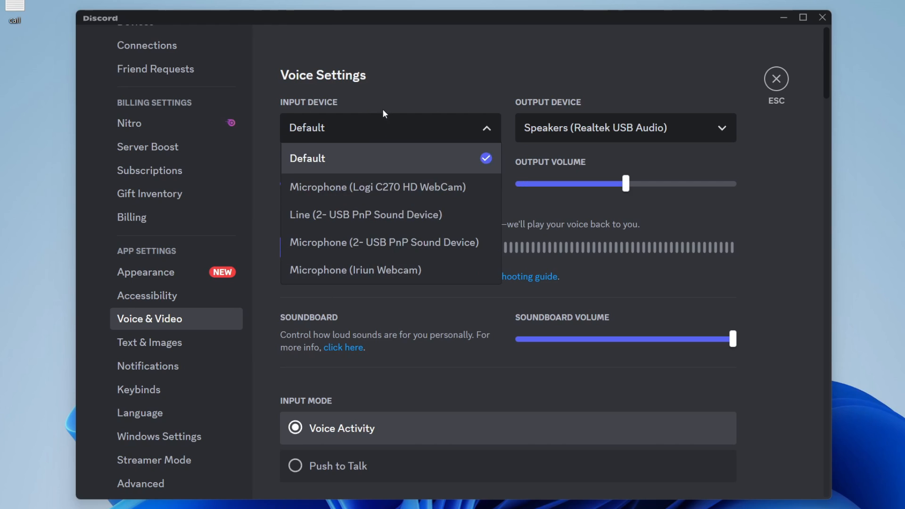
{"action": "left_click", "coordinate": [385, 243]}
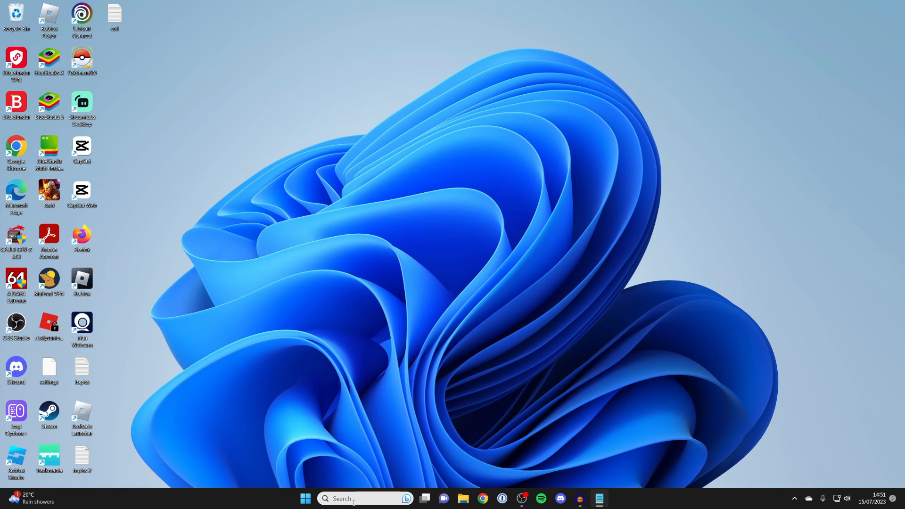
{"action": "mouse_move", "coordinate": [848, 483]}
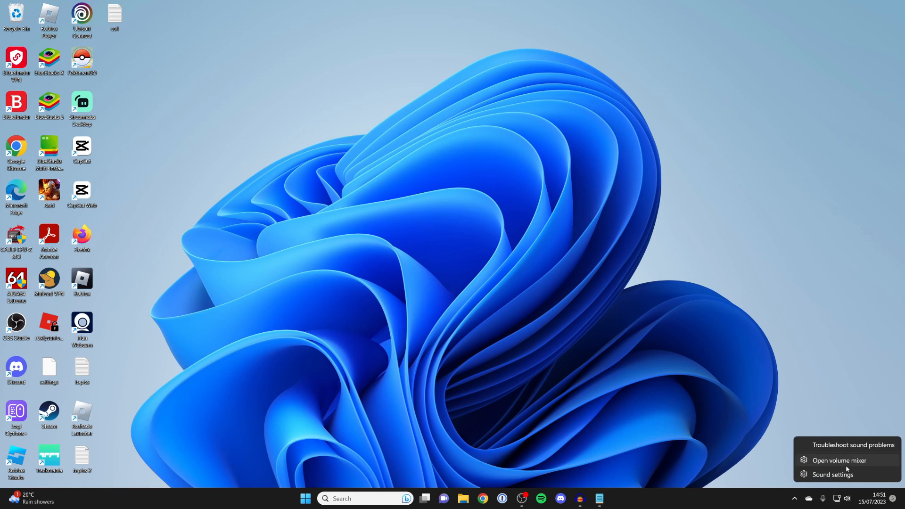
{"action": "left_click", "coordinate": [832, 474]}
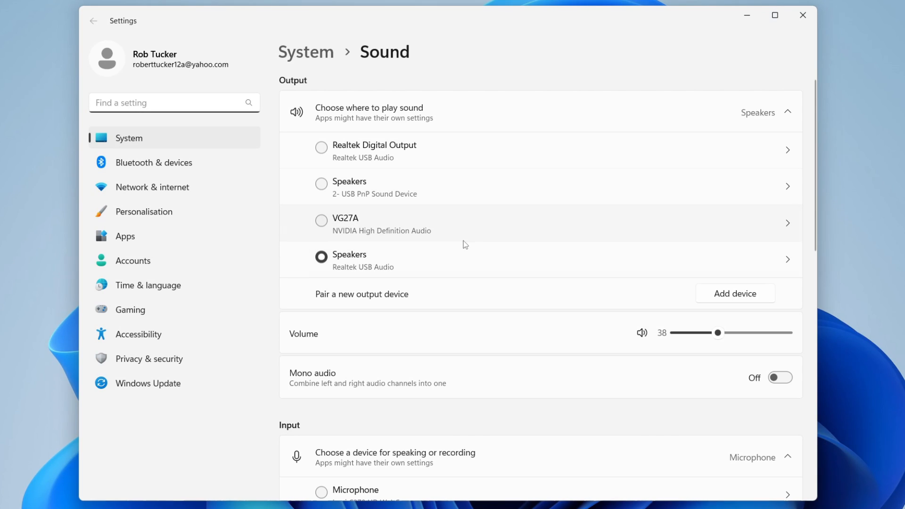
{"action": "scroll", "scroll_direction": "down", "scroll_amount": 3}
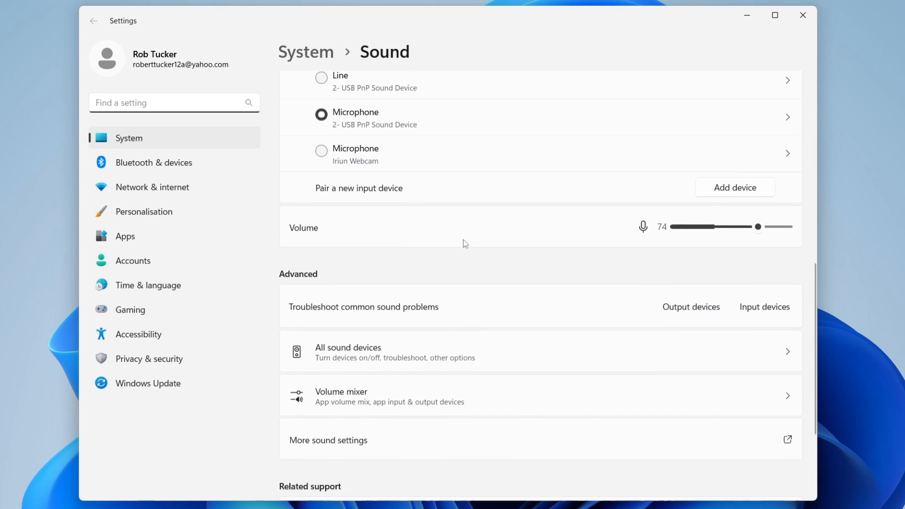
{"action": "scroll", "scroll_direction": "down", "scroll_amount": 3}
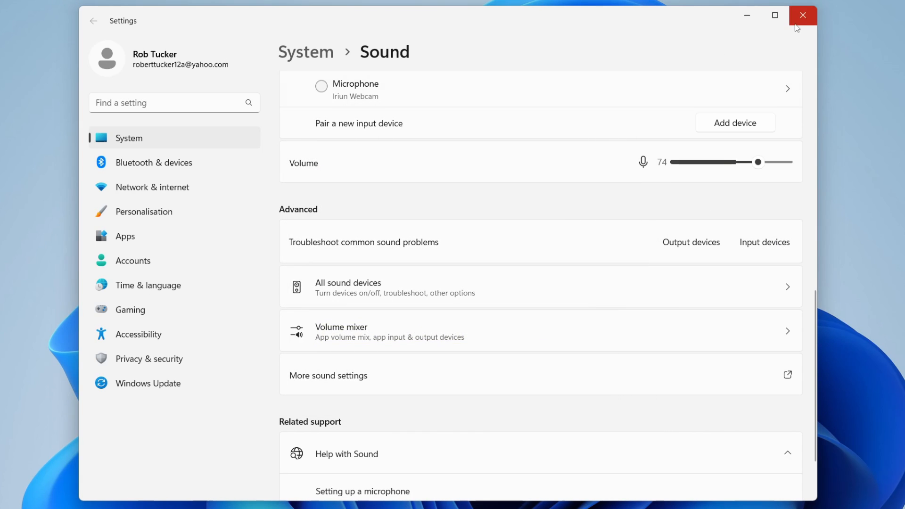
{"action": "left_click", "coordinate": [801, 16]}
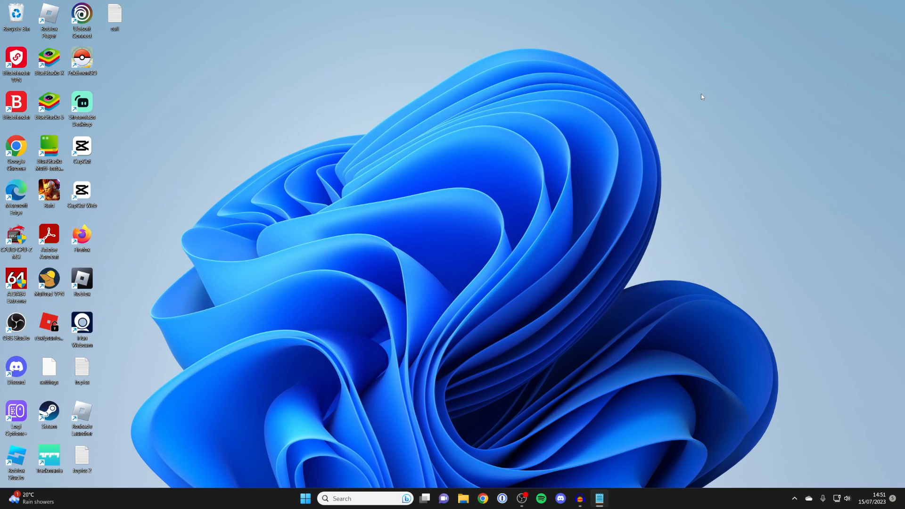